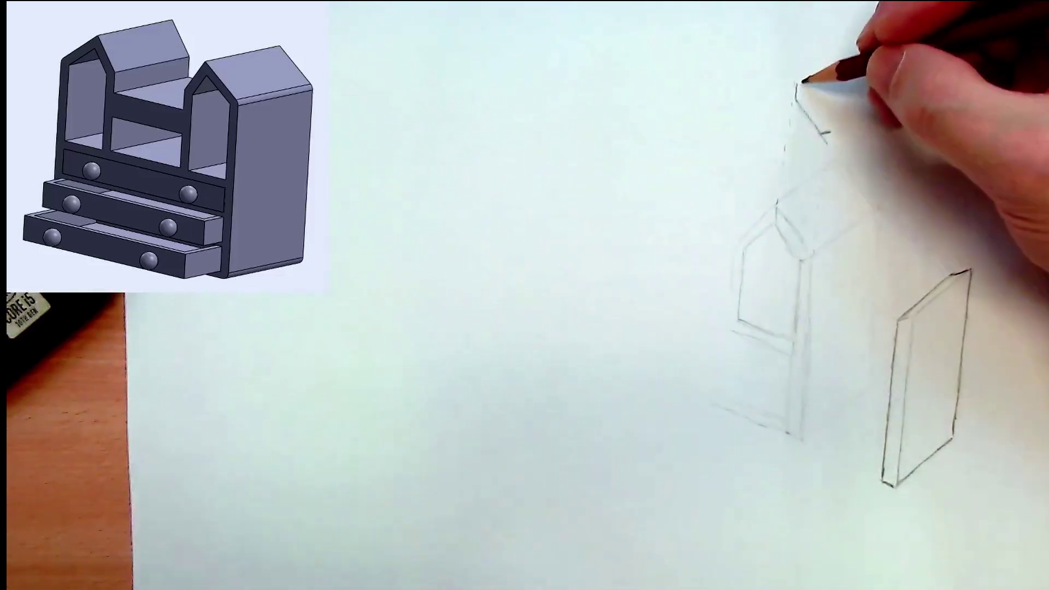
mouse_move(823, 120)
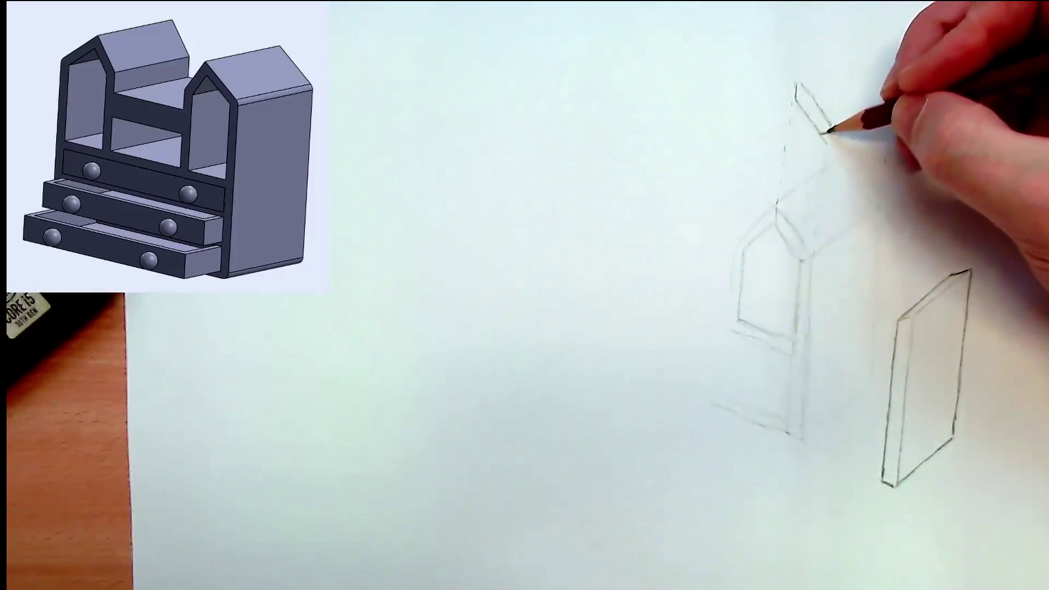